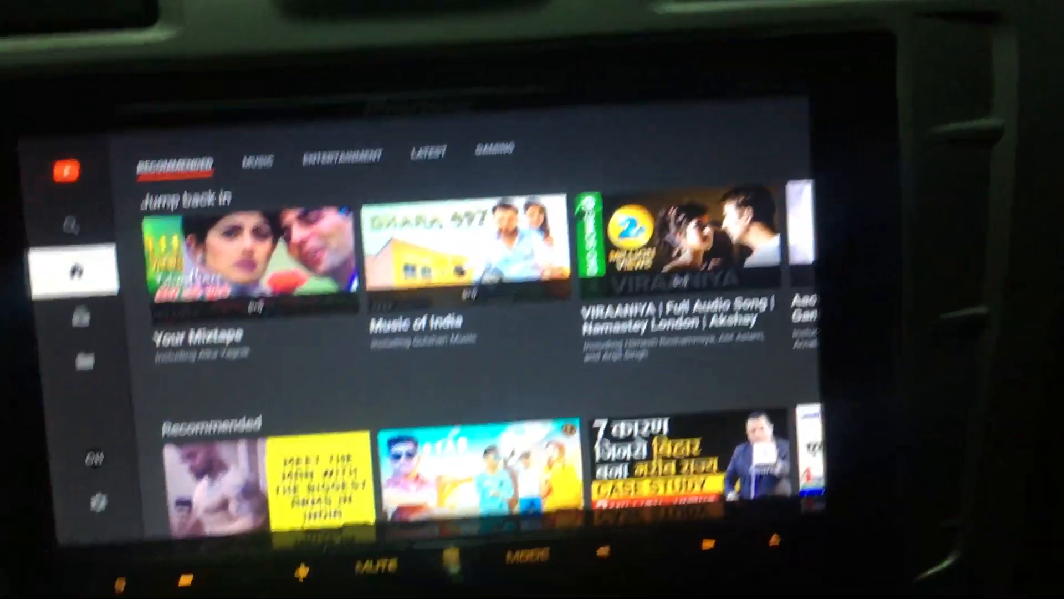
Close the Pioneer DSP audio settings list, returning to the FRONT option screen
{"action": "scroll", "scroll_direction": "down", "scroll_amount": 3}
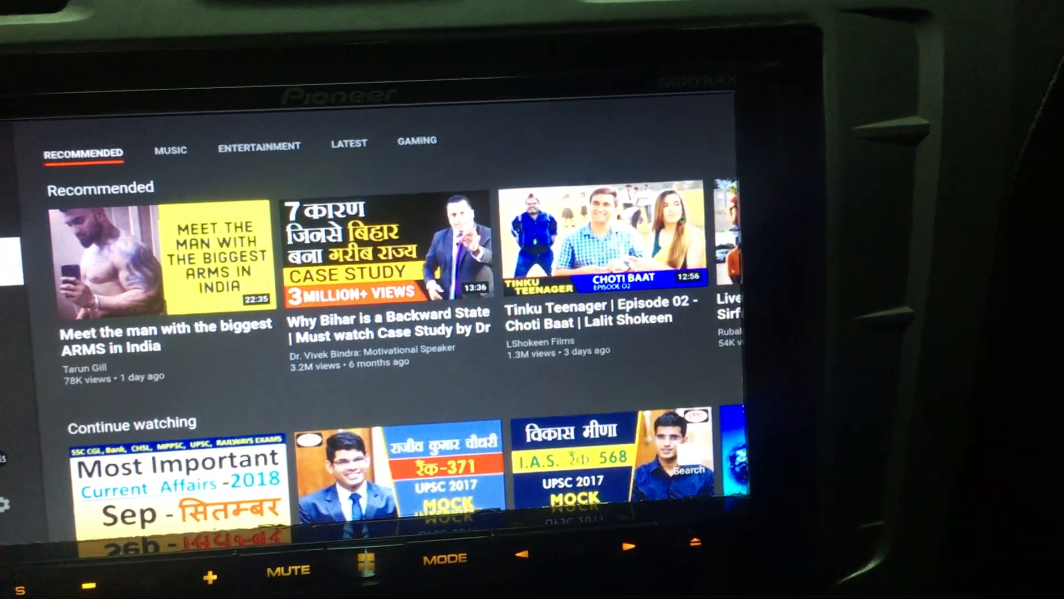
{"action": "scroll", "scroll_direction": "down", "scroll_amount": 3}
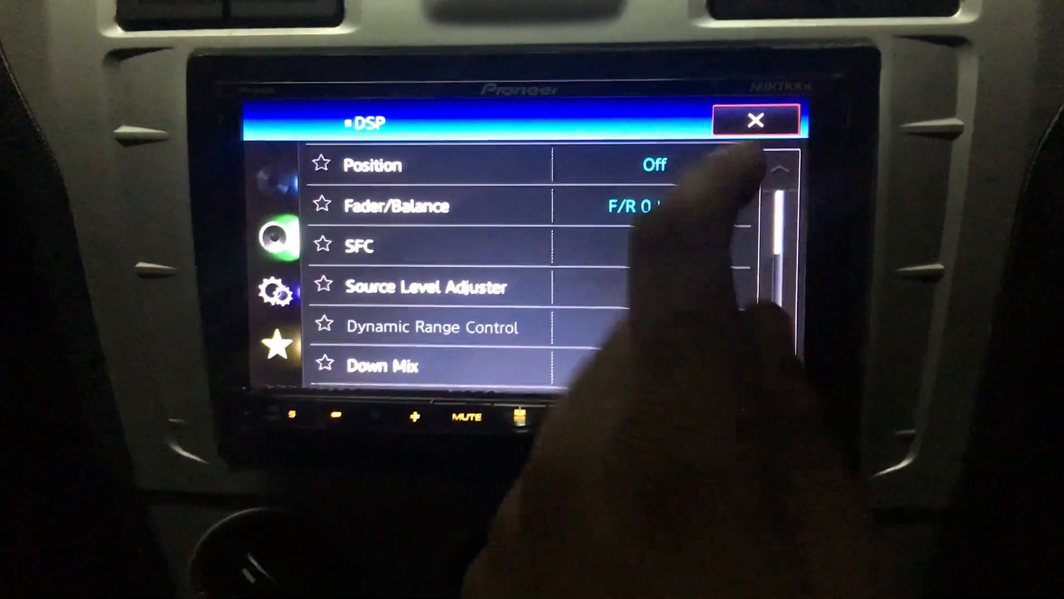
{"action": "left_click", "coordinate": [755, 121]}
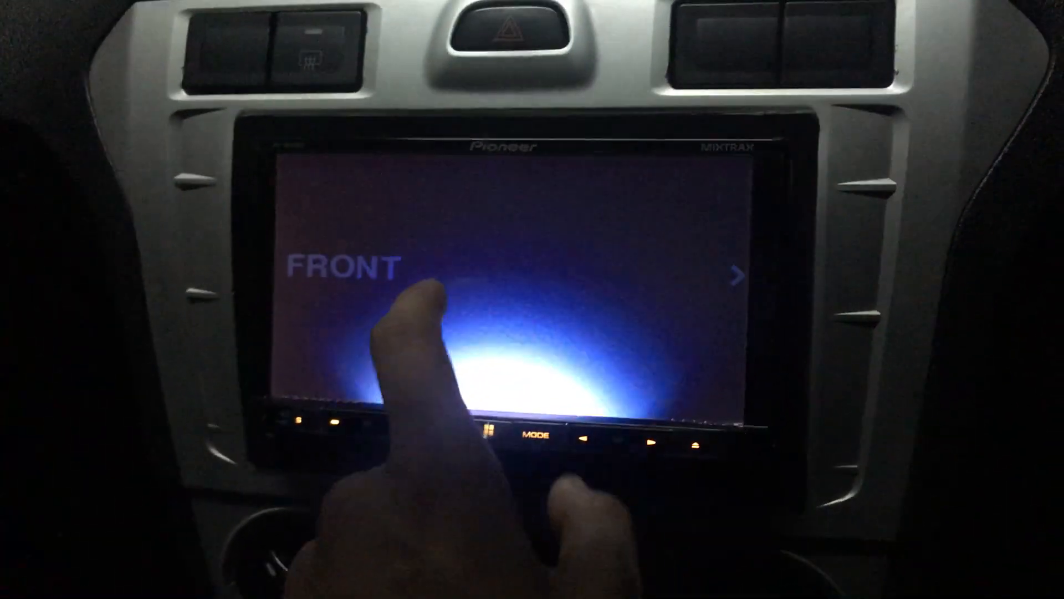
Start AppRadio Mode from FRONT and confirm the caution to show the Fire TV Settings
{"action": "left_click", "coordinate": [475, 306]}
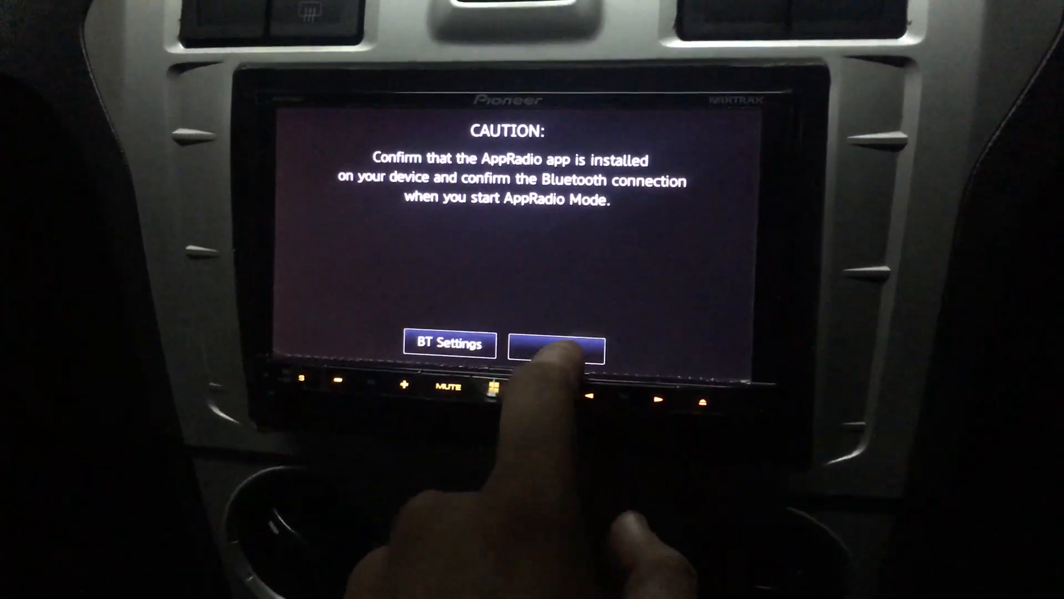
{"action": "left_click", "coordinate": [559, 342]}
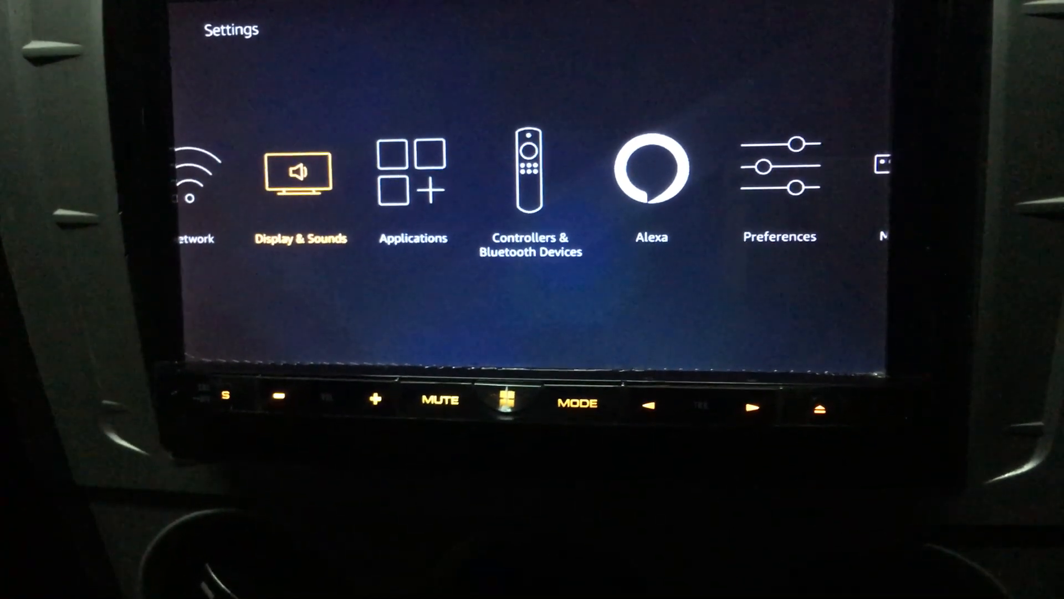
In Display & Sounds > Audio, show the Dolby Digital output list with Dolby Digital Plus OFF highlighted
{"action": "left_click", "coordinate": [298, 183]}
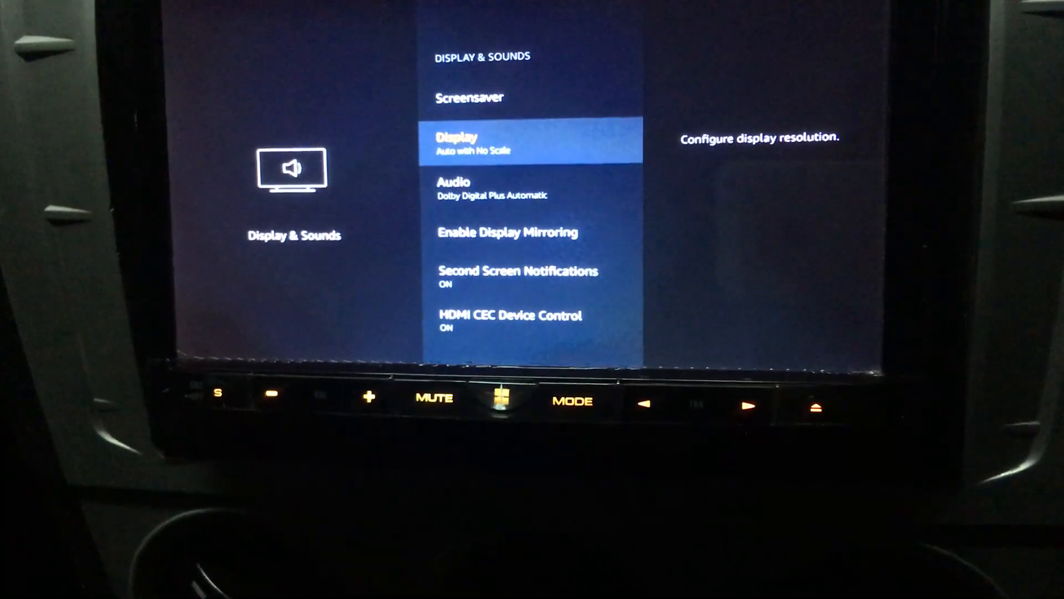
{"action": "key", "text": "Down"}
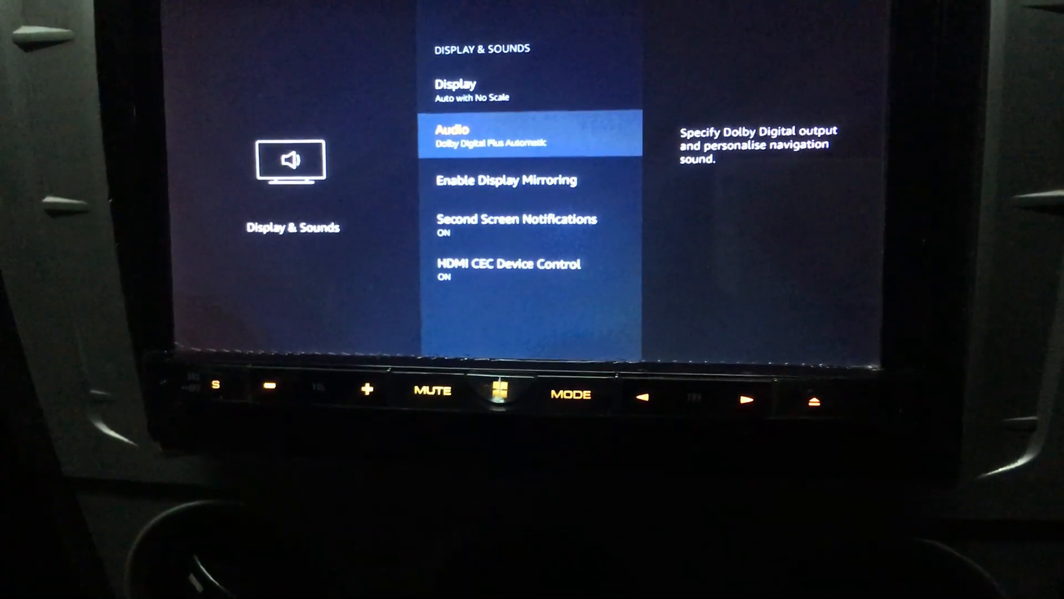
{"action": "left_click", "coordinate": [530, 135]}
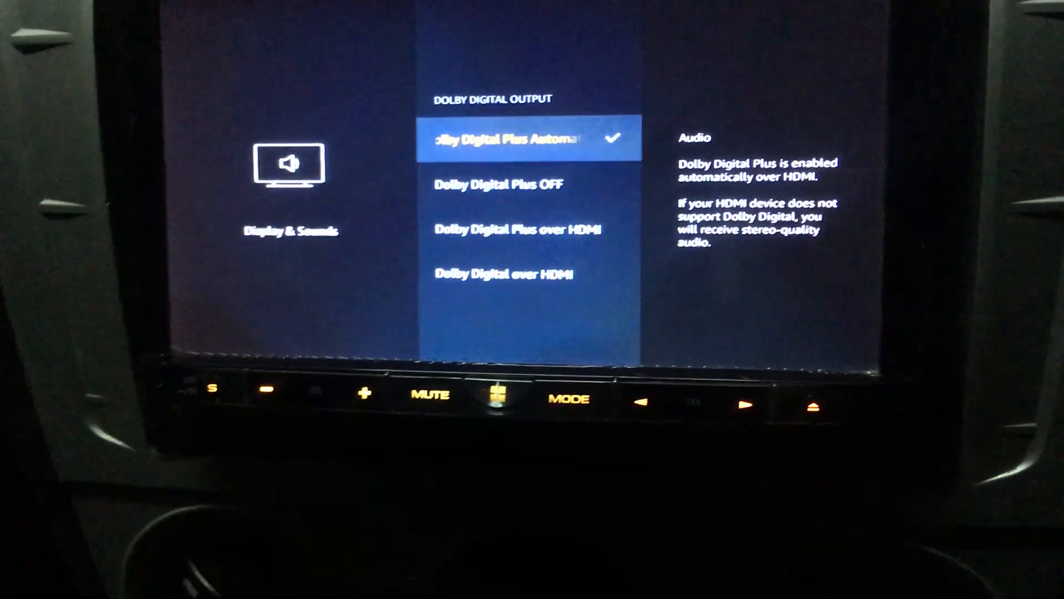
{"action": "key", "text": "Down"}
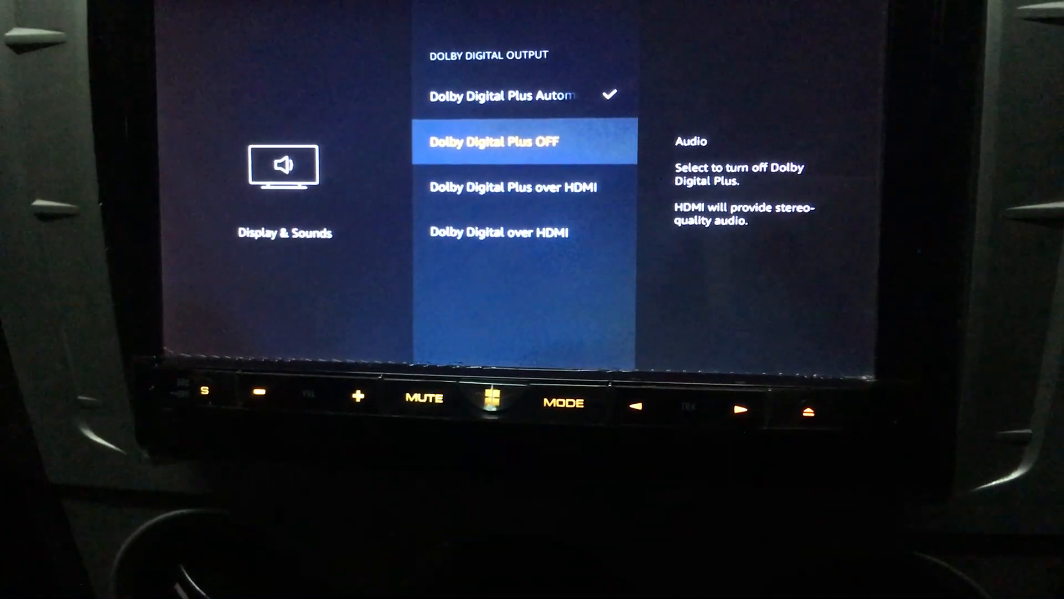